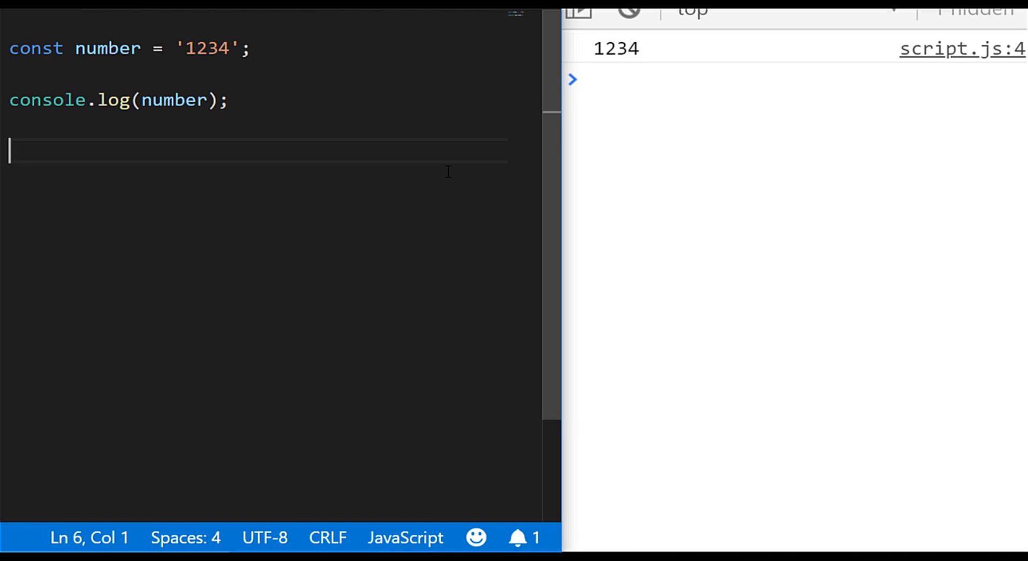
- Add ' + 1' inside console.log(number) to show '1234' concatenating into 12341, then remove it
click(151, 100)
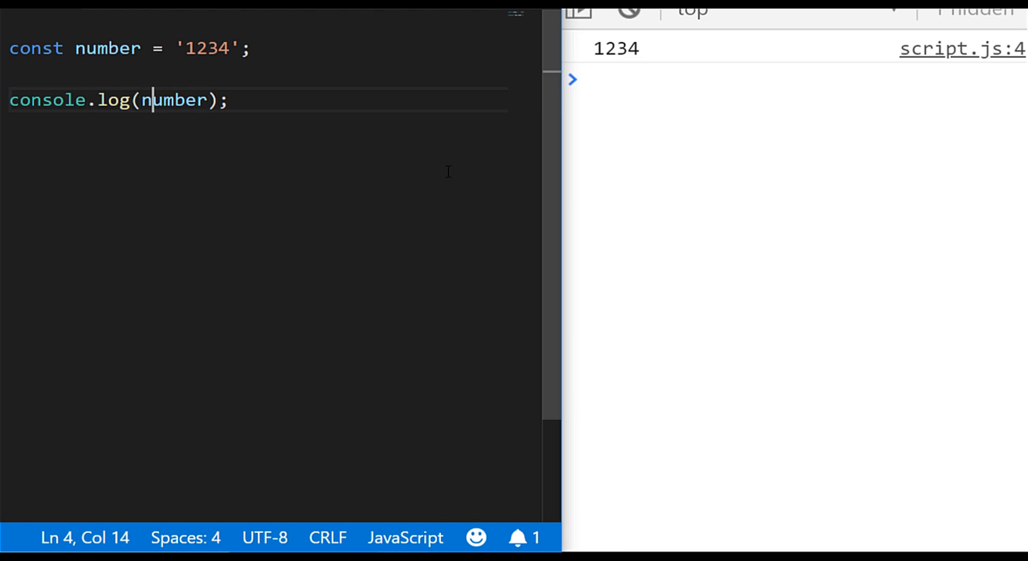
text(+ 1)
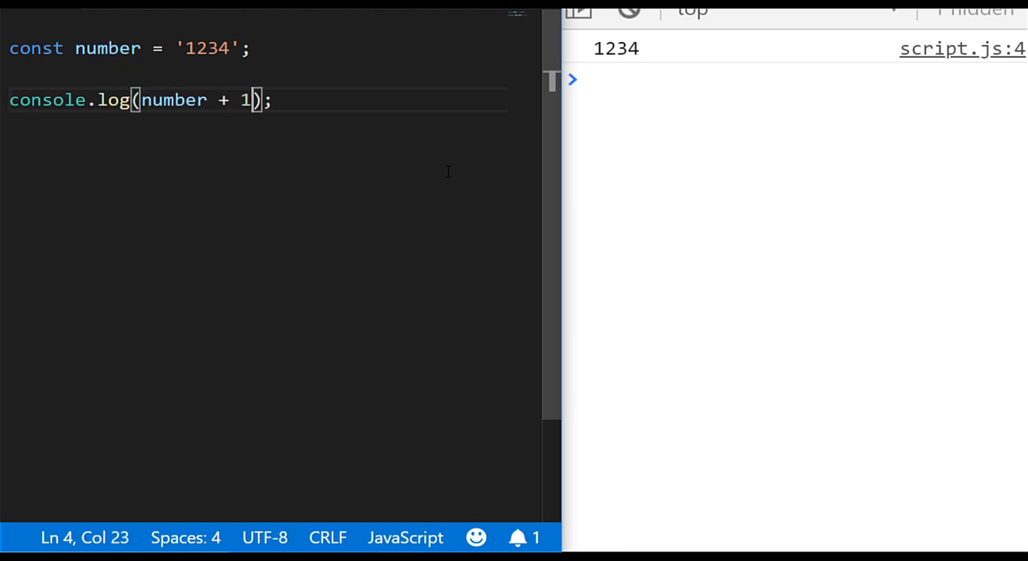
double_click(244, 100)
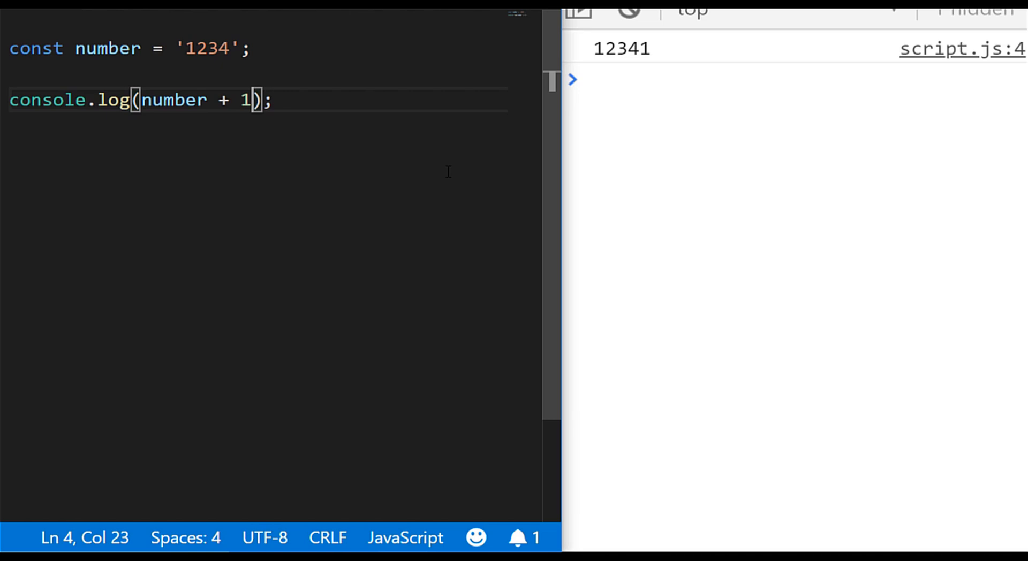
key(Backspace)
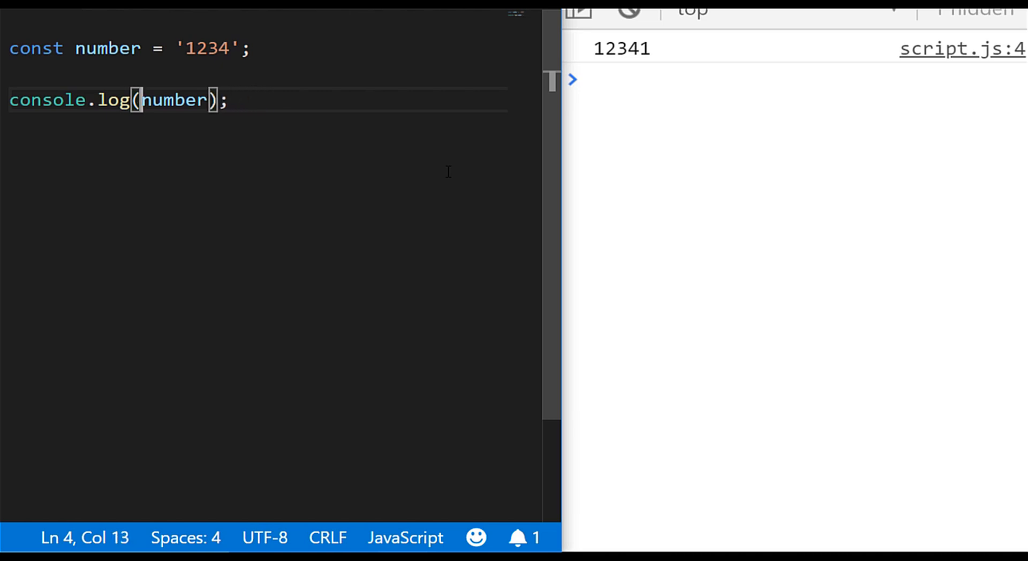
- Wrap number in parseInt with + 1 to log 1235, then settle on parseInt(number, 10) logging 1234
text(parseInt()
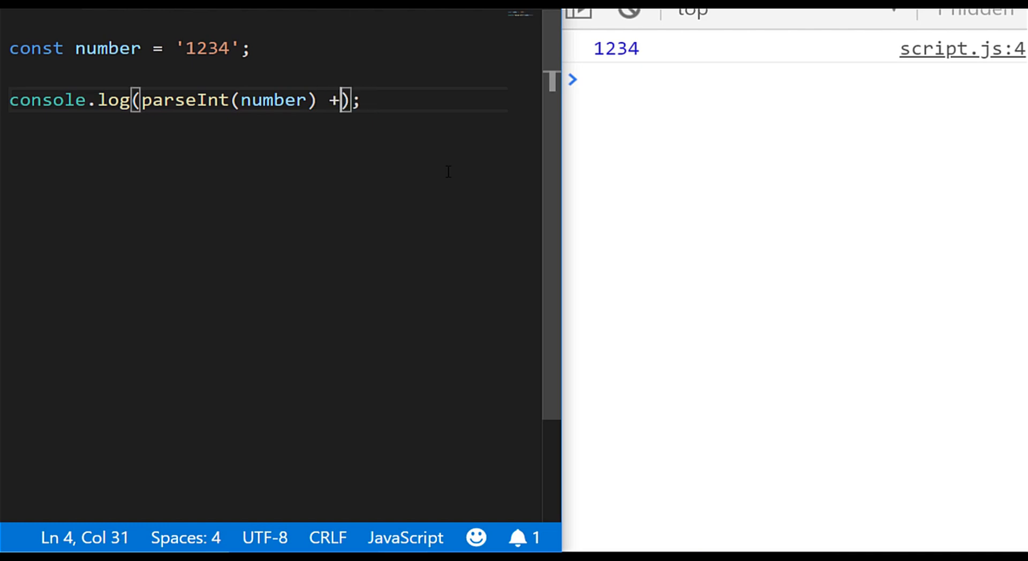
text(1)
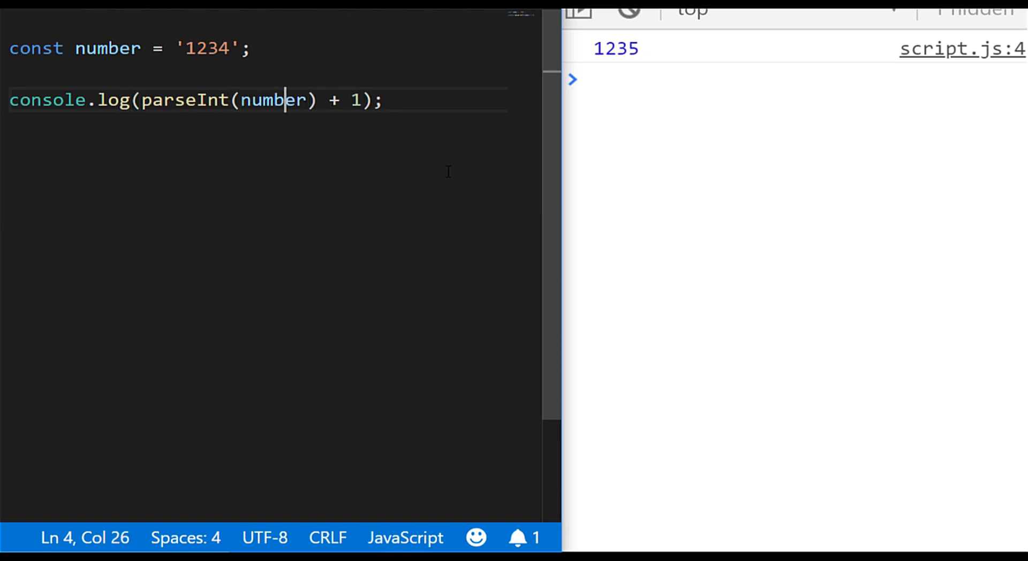
text(,)
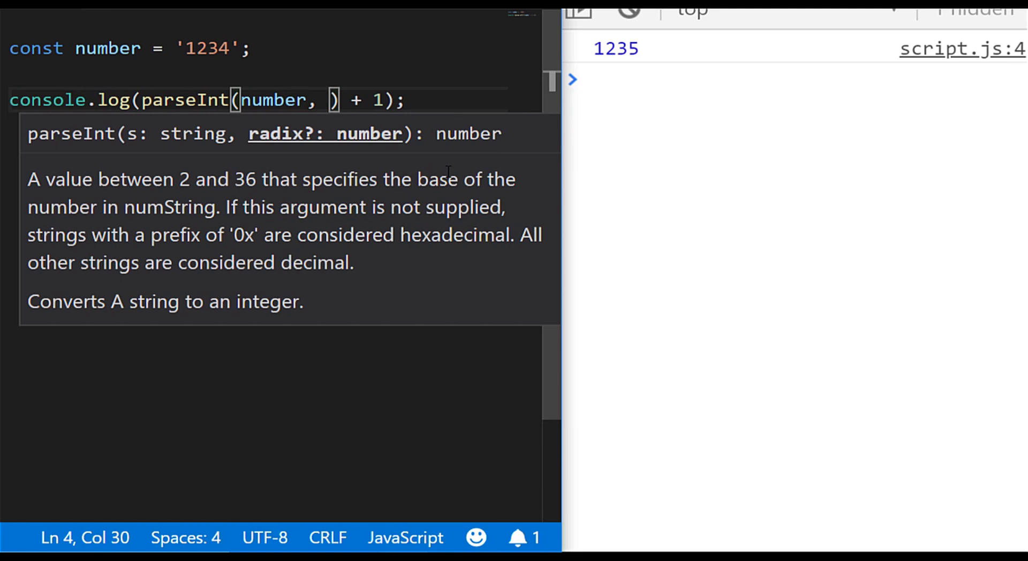
text(10)
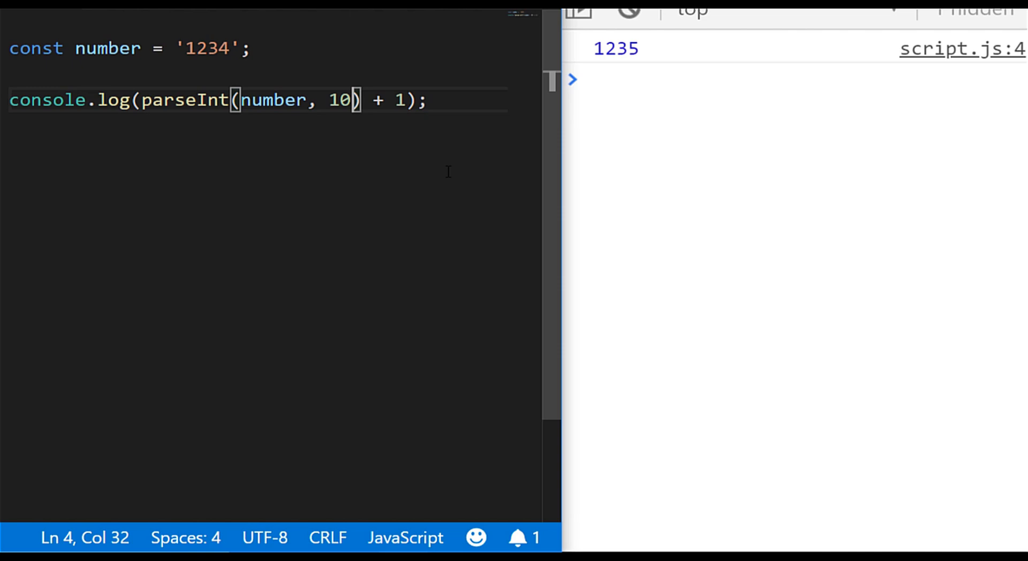
key(Backspace)
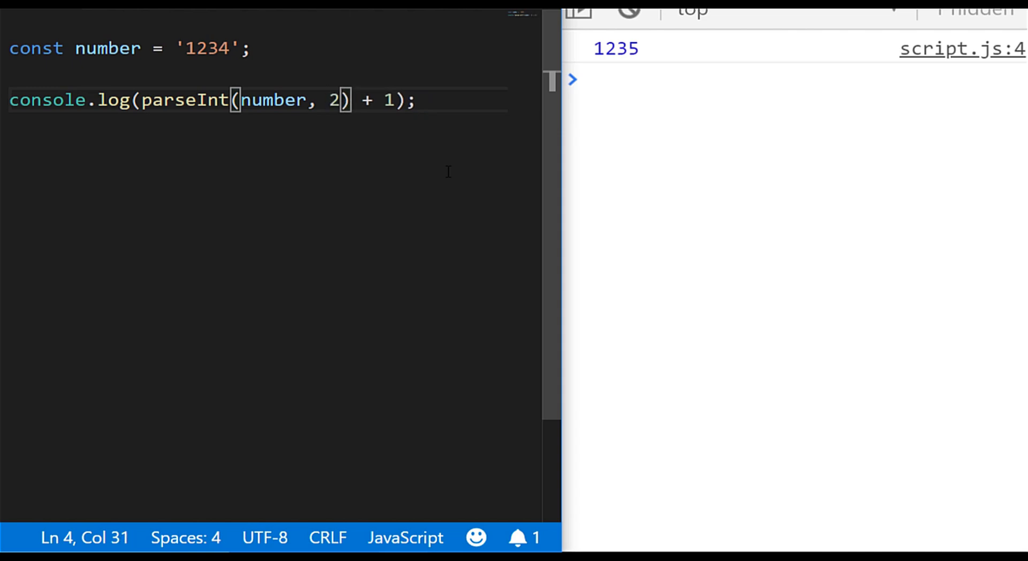
text(0)
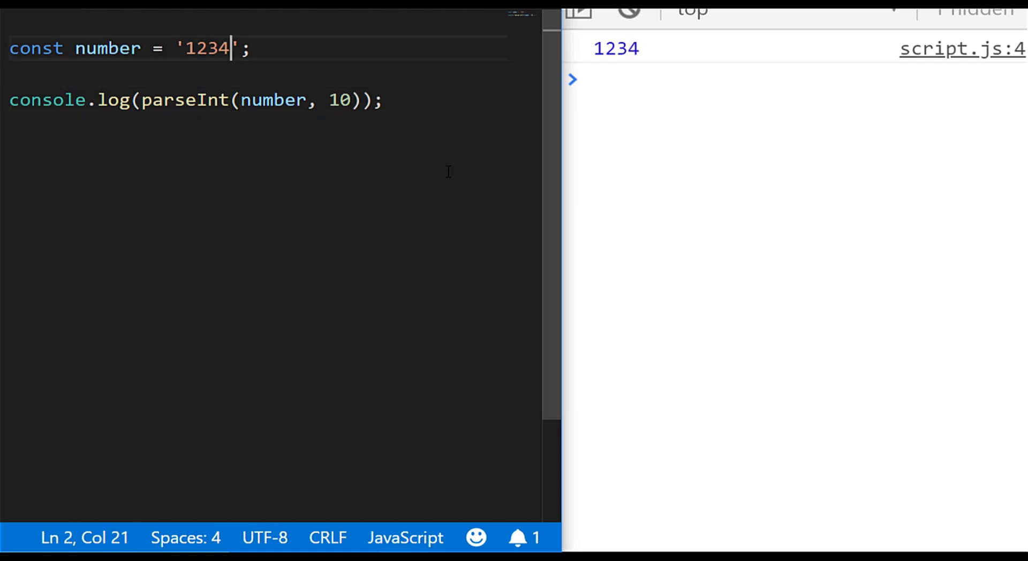
- Make the string '1234.49' and switch parseInt to parseFloat so 1234.49 is logged
text(.)
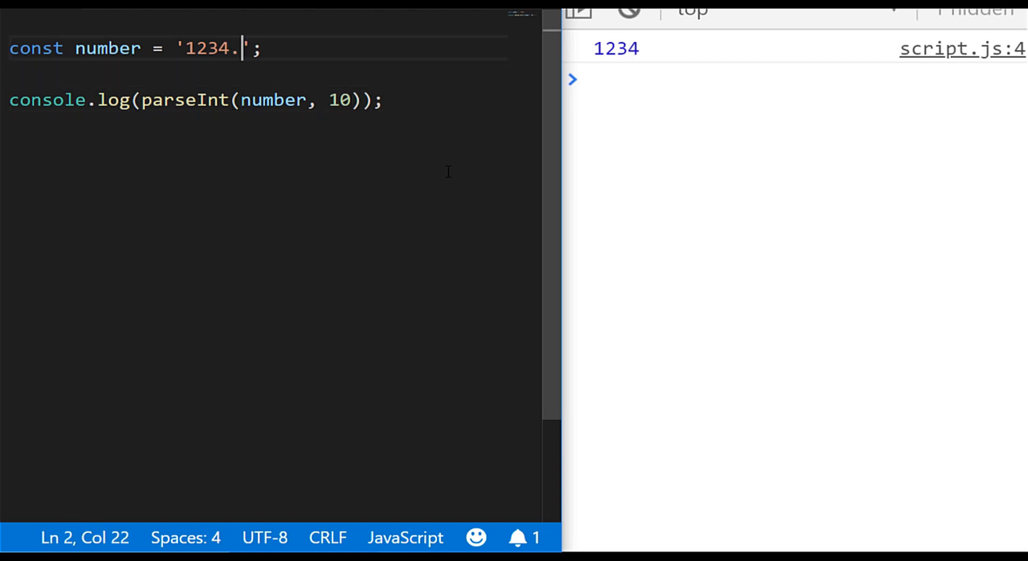
text(49)
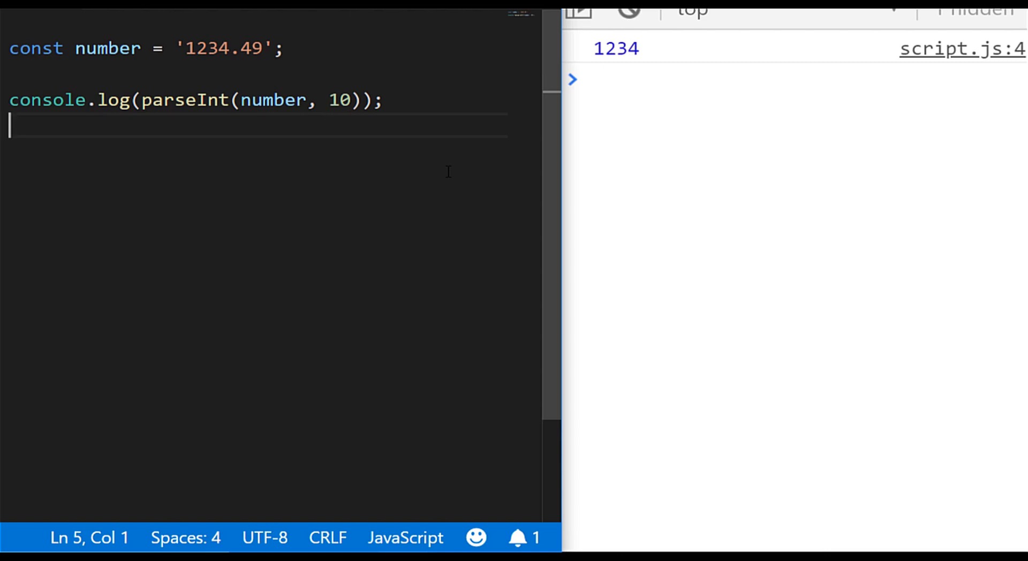
key(Backspace)
text(Floa)
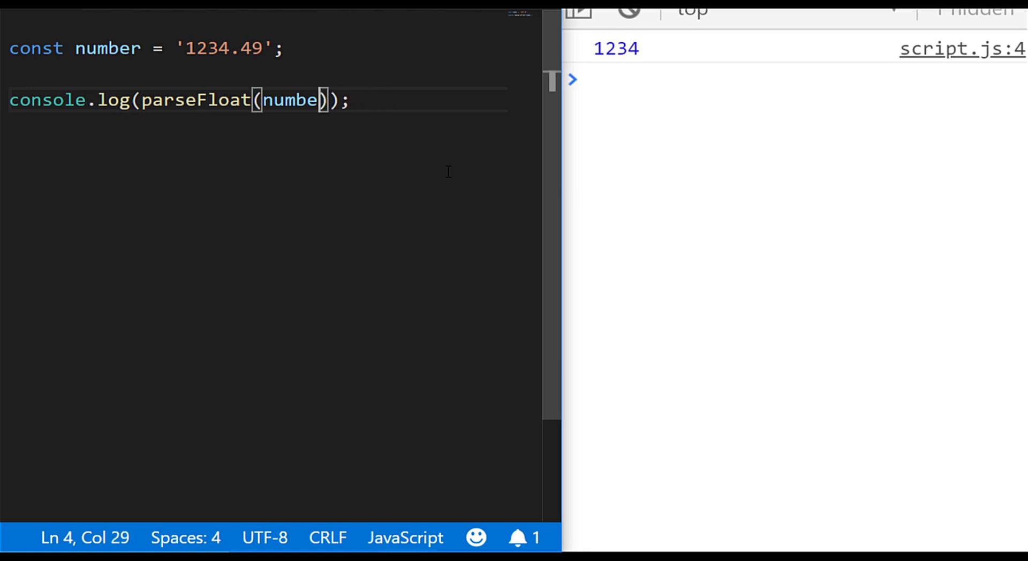
text(r)
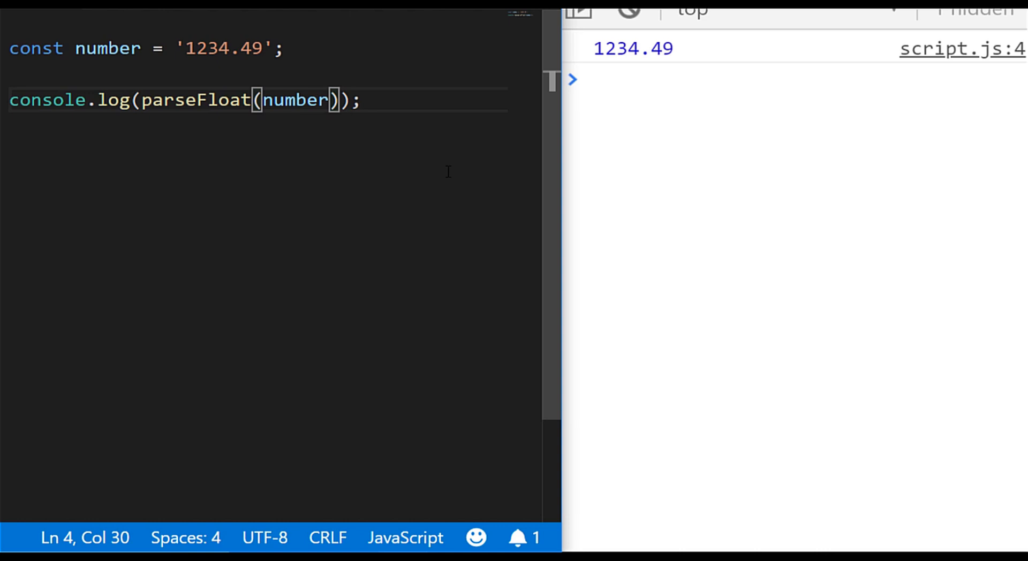
click(242, 47)
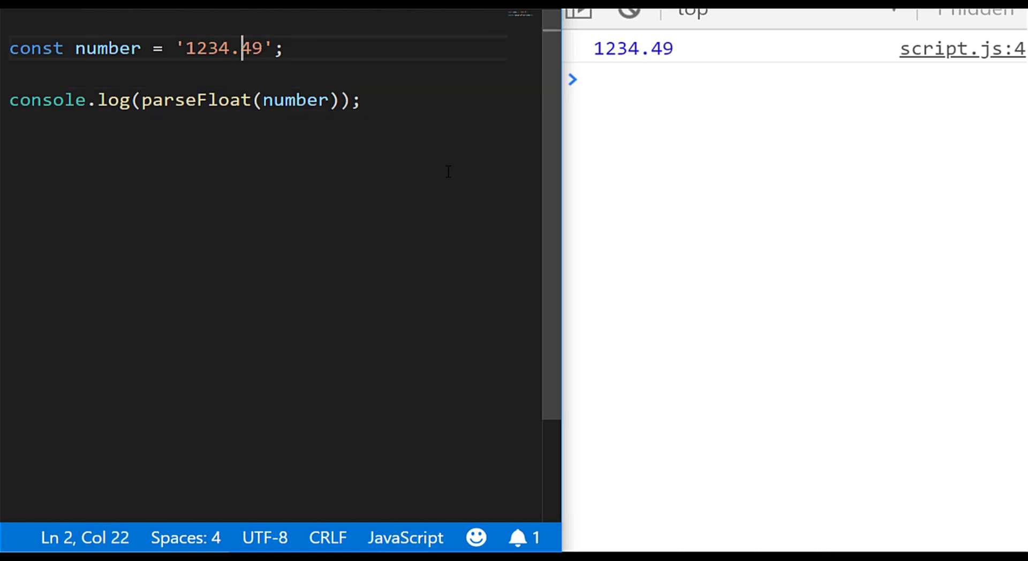
- Change the string to '1,234,123' and parse it with parseInt, which logs only 1
key(Backspace)
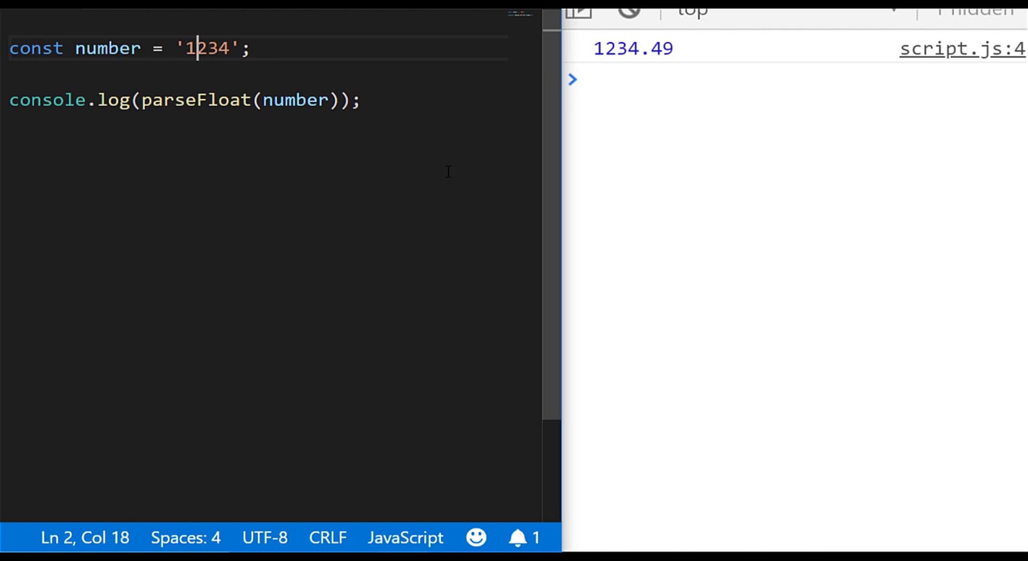
text(,)
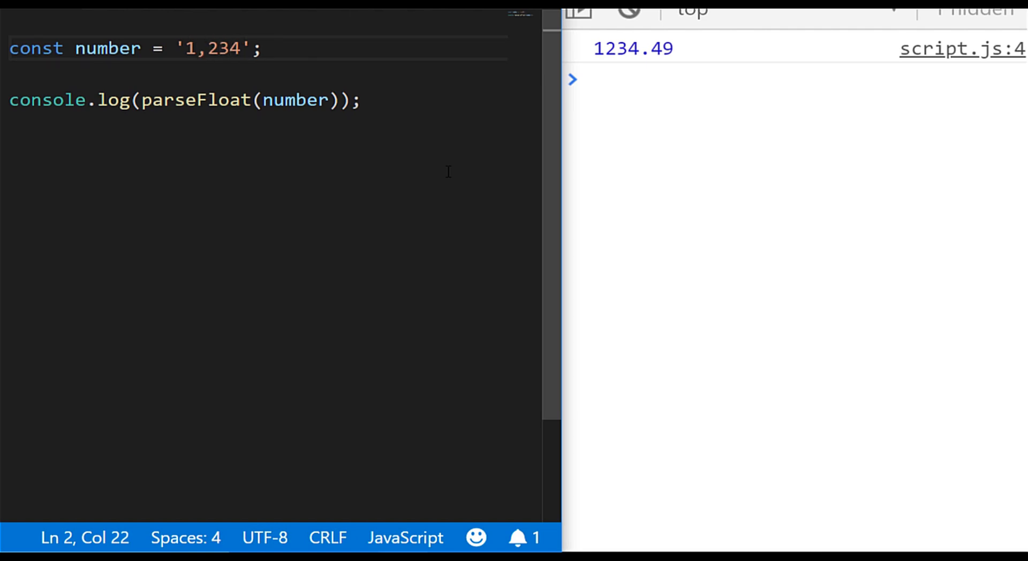
text(,123)
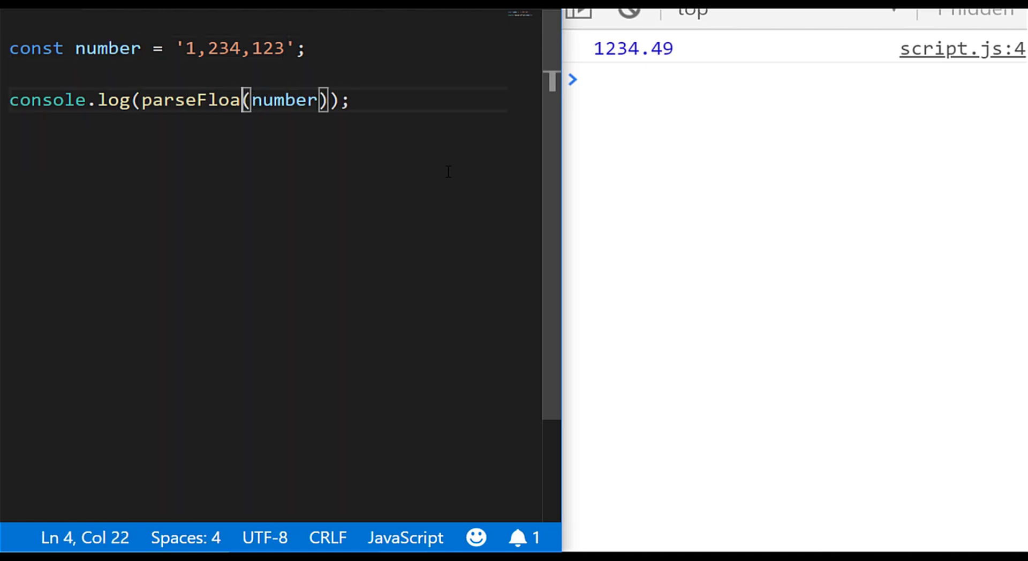
text(parseInt)
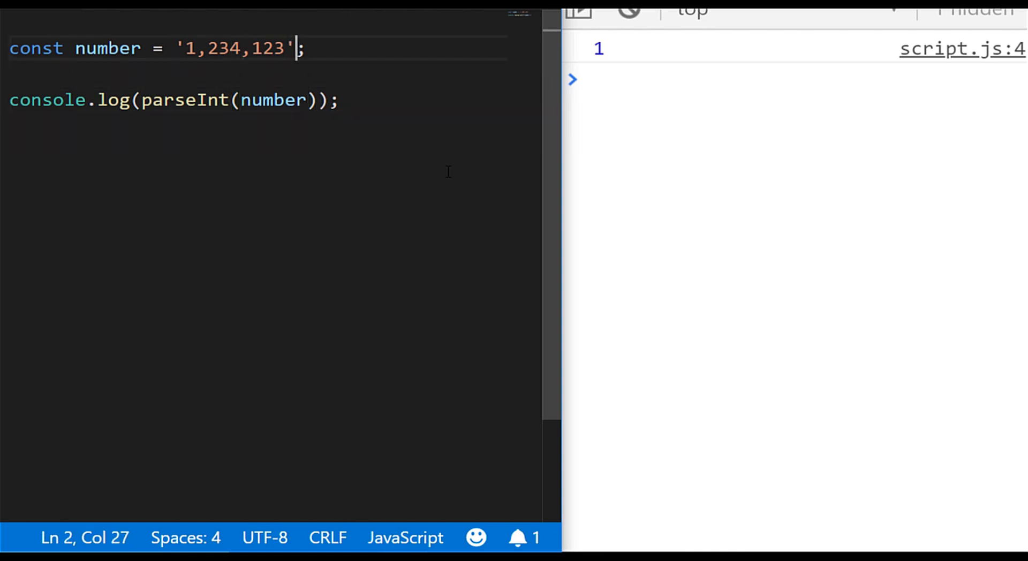
- Chain .replace(',', '') onto the string, then make the pattern the global regex /,/g
text(.replace()
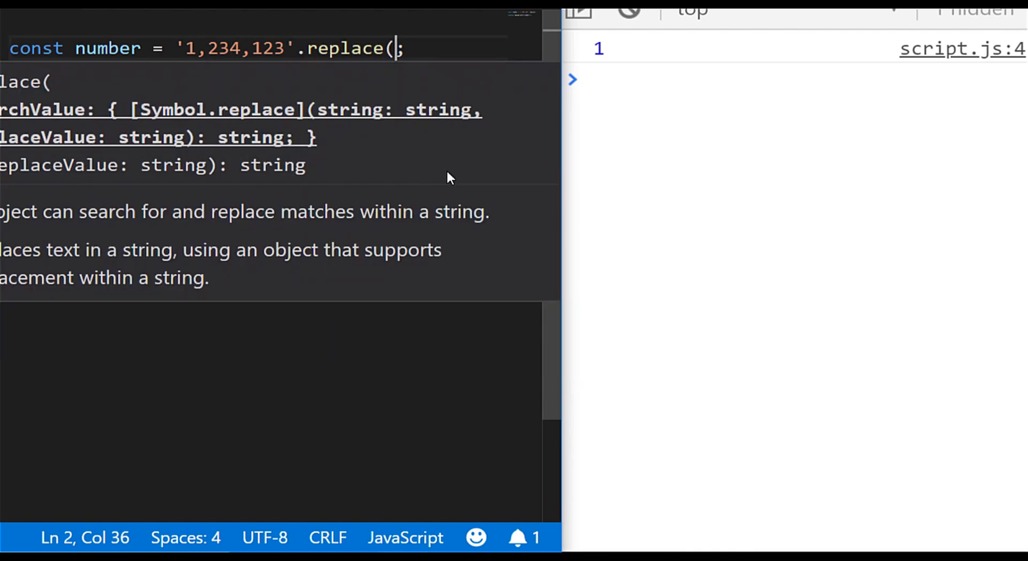
text(',',)
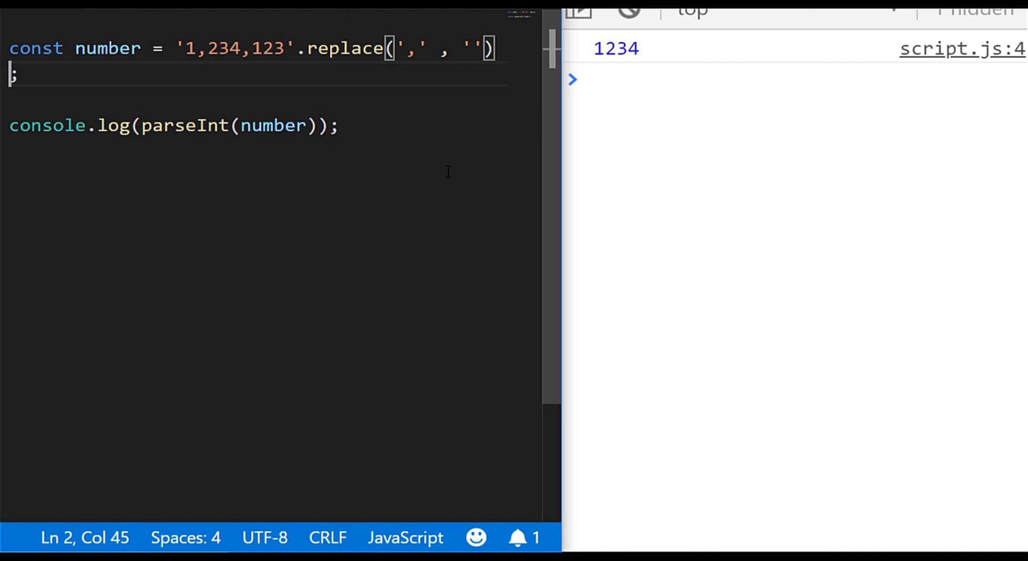
click(374, 49)
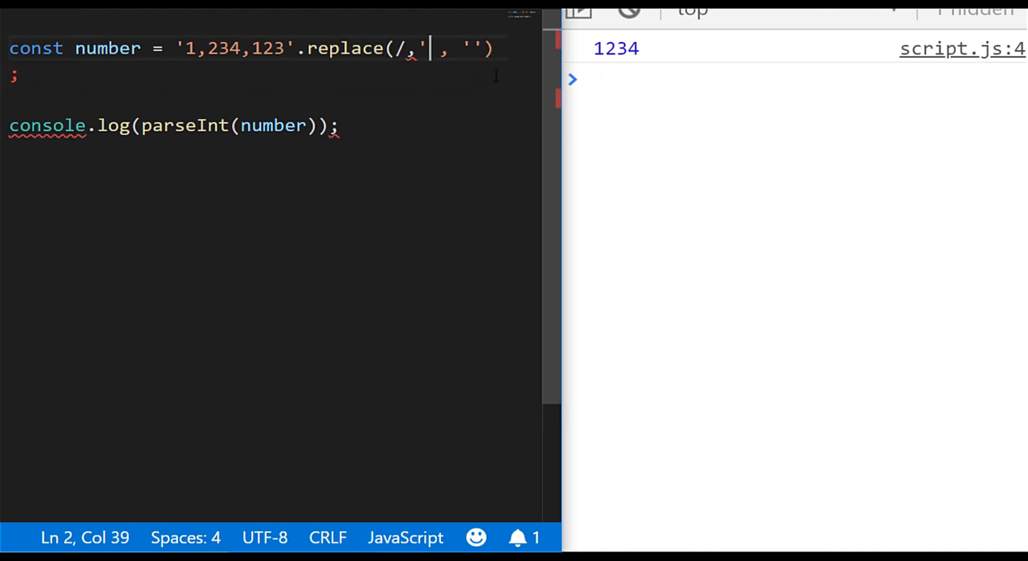
text(/g)
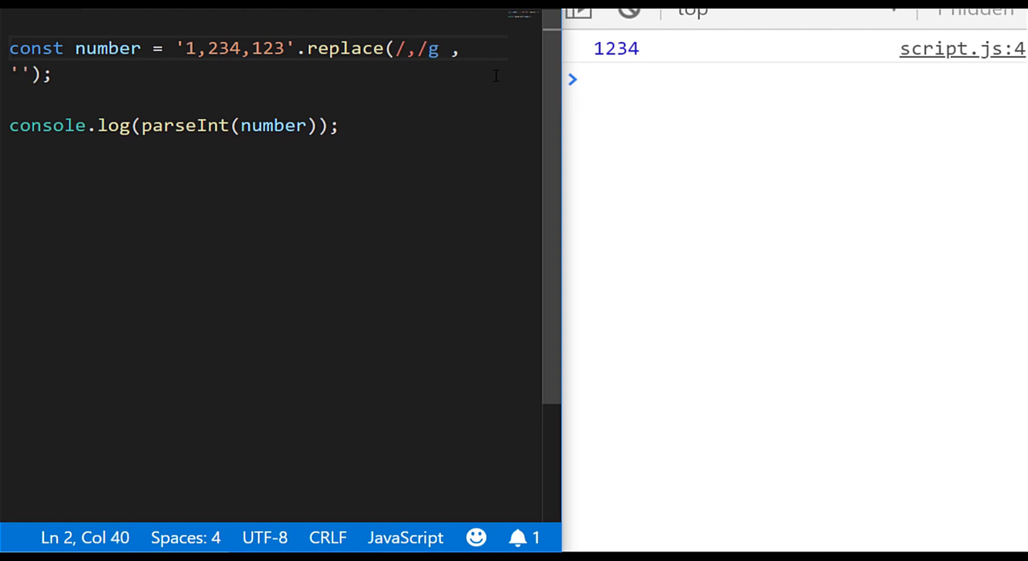